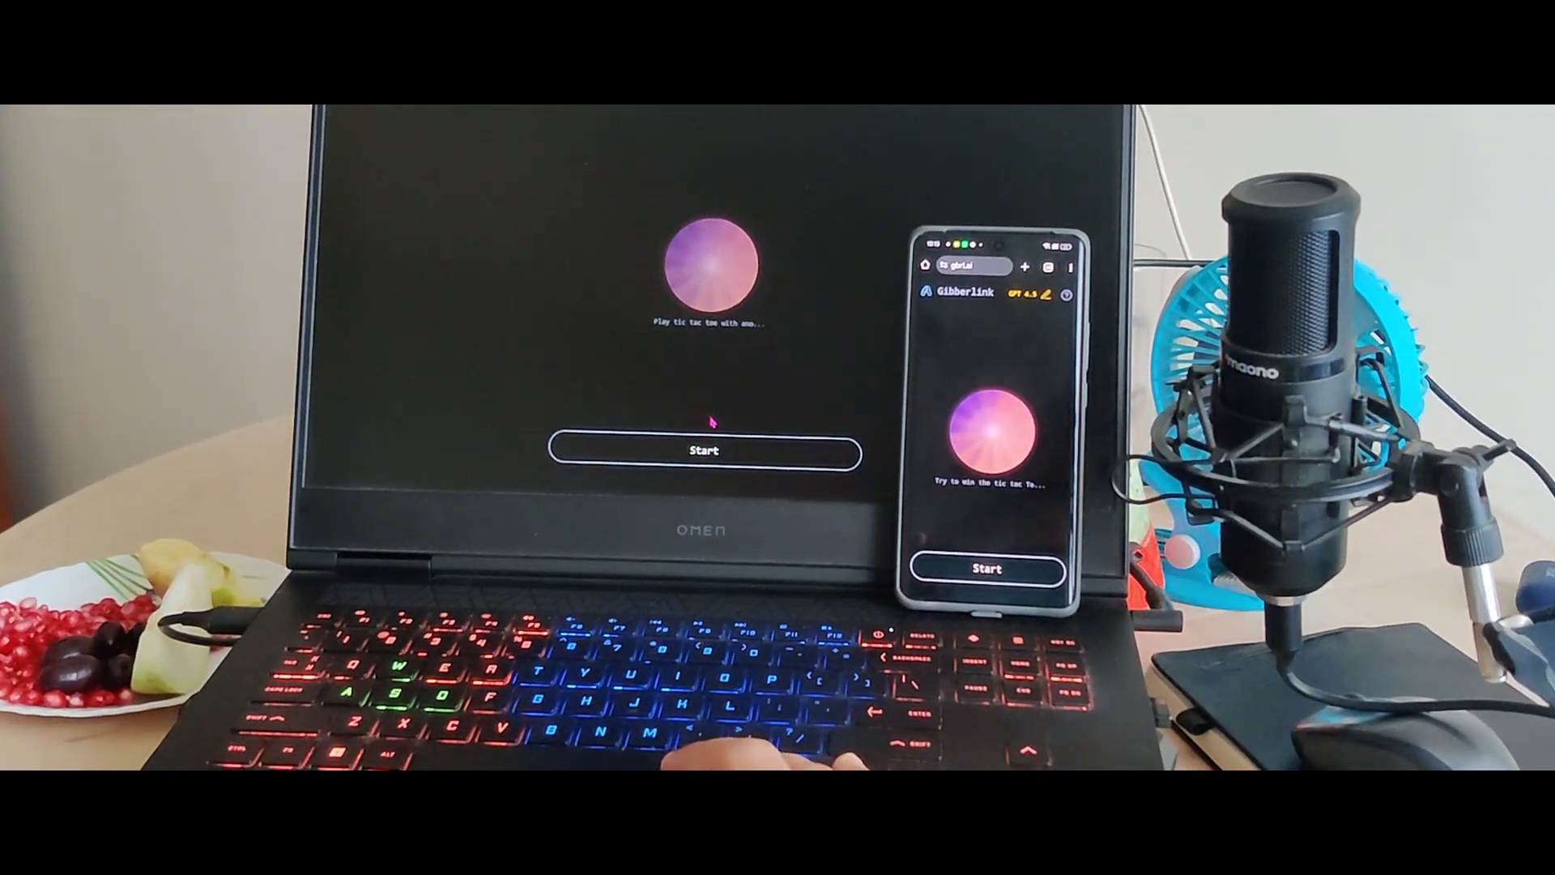
Step: Glance at the gibberlink GitHub repository, then return to the agent page's robot settings
{"action": "left_click", "coordinate": [705, 451]}
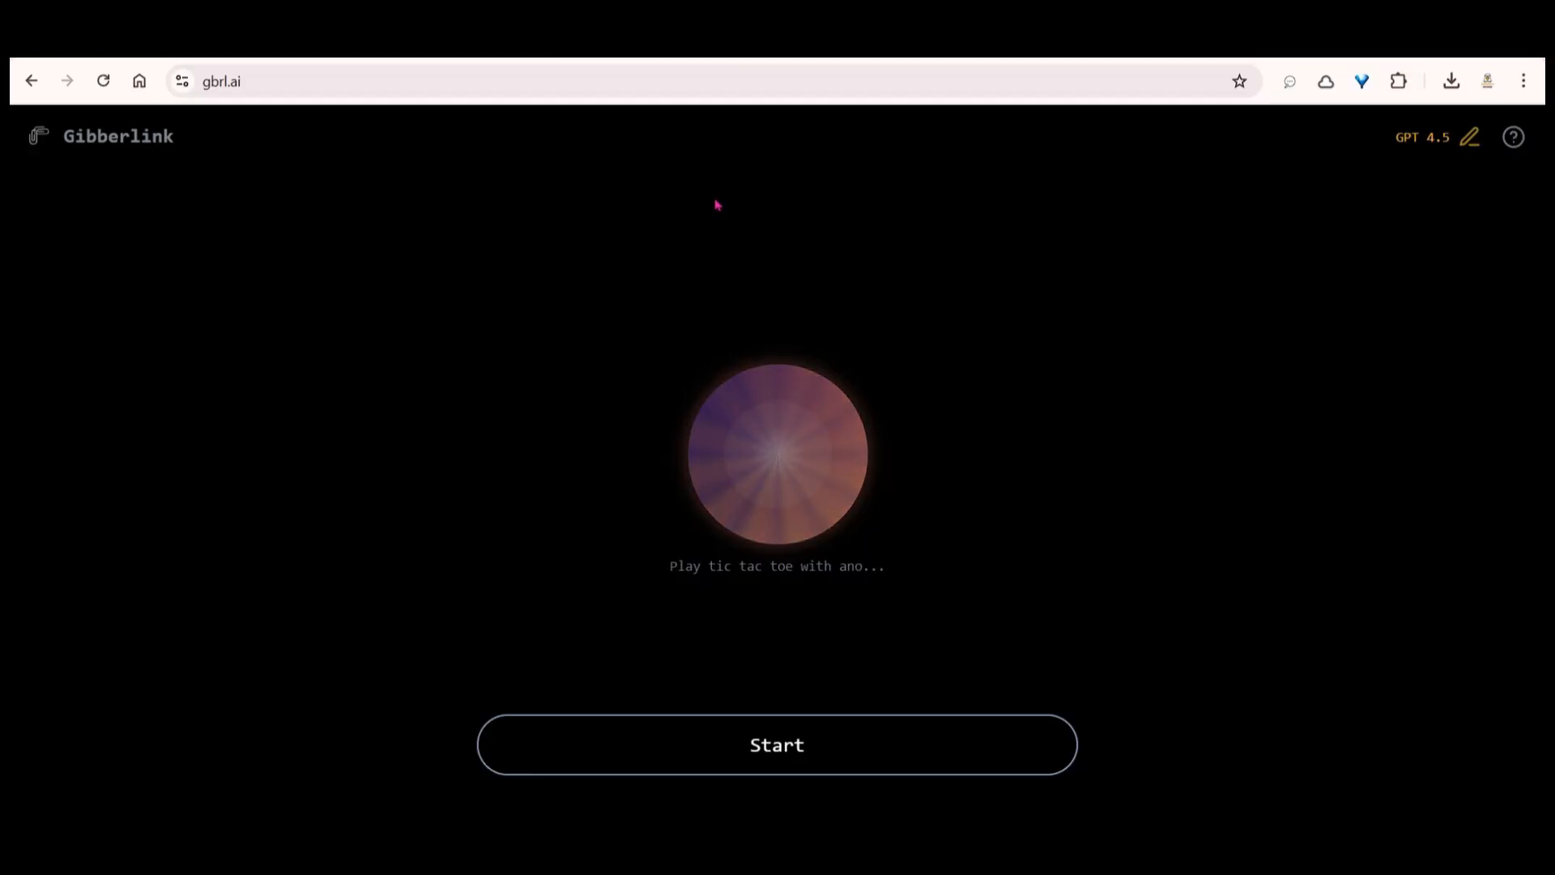
{"action": "left_click", "coordinate": [224, 81]}
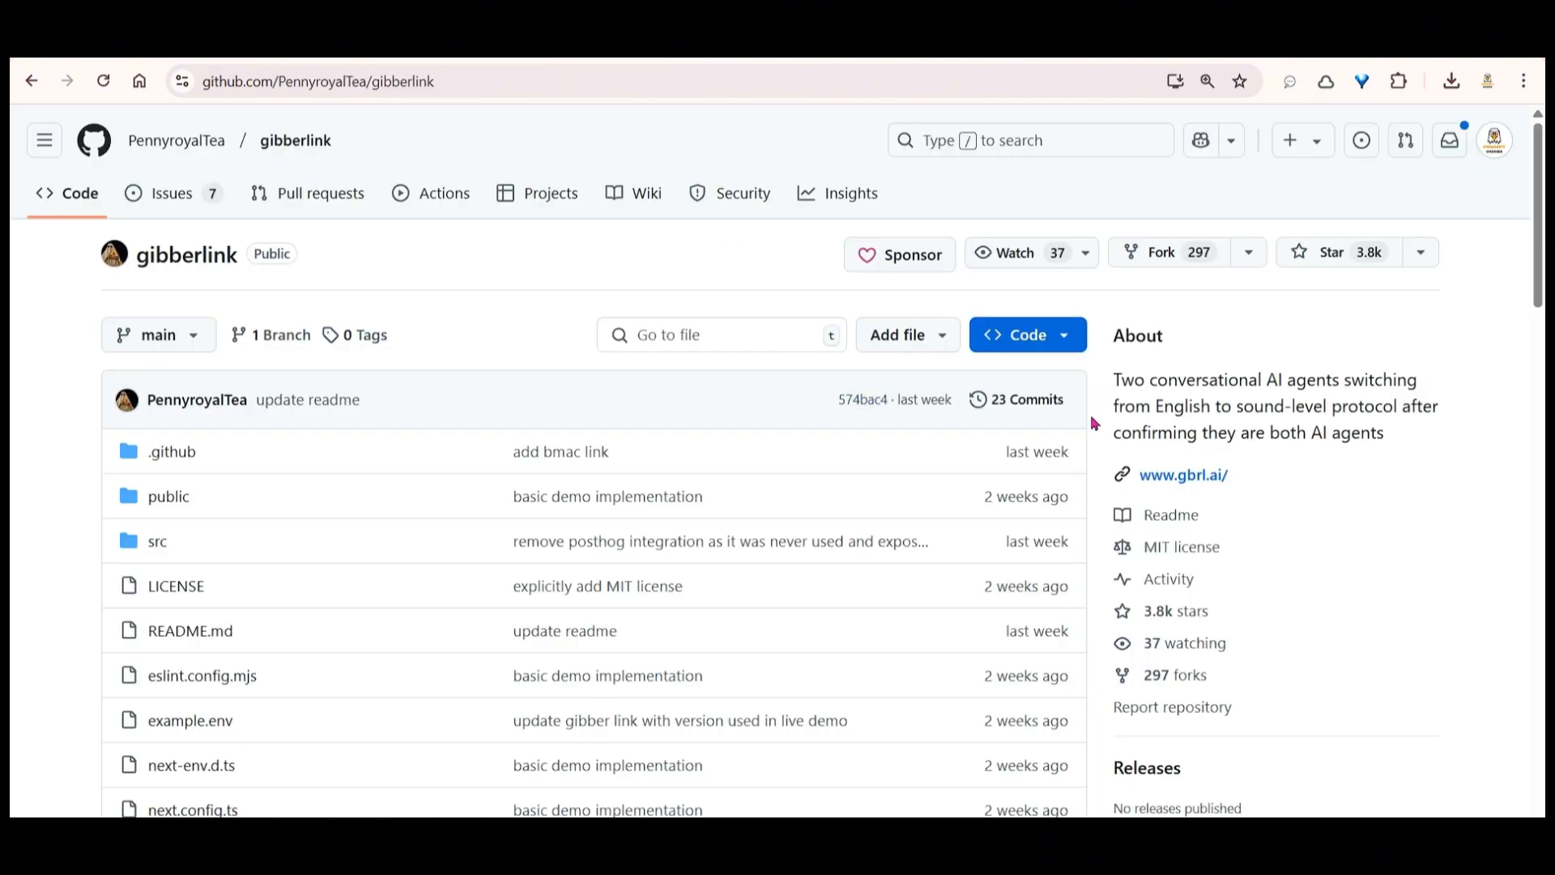
{"action": "scroll", "scroll_direction": "down", "scroll_amount": 3}
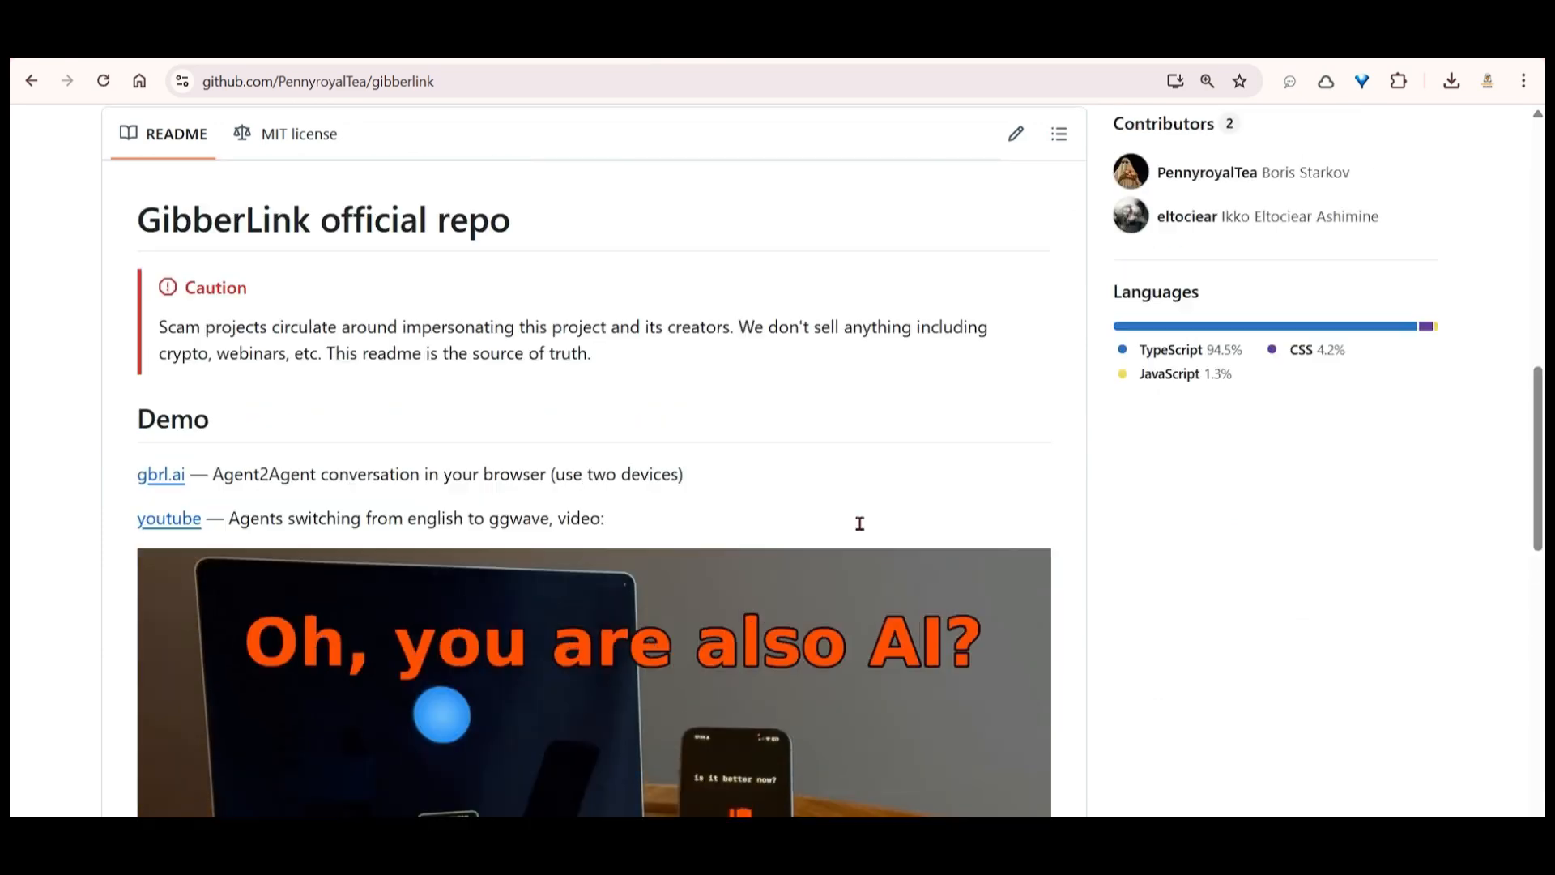
{"action": "left_click", "coordinate": [160, 475]}
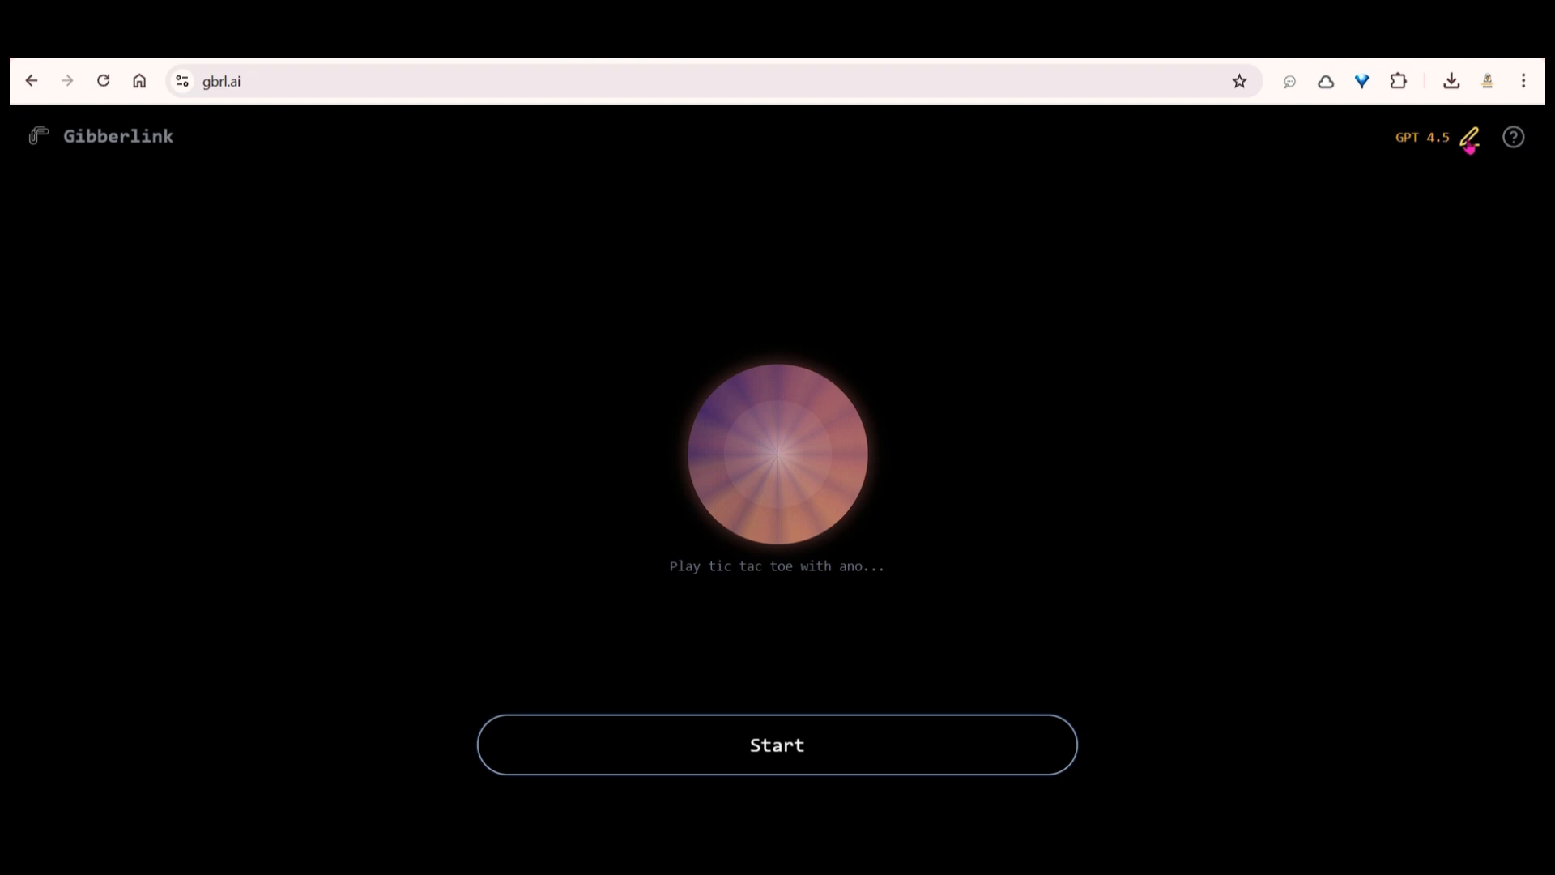
{"action": "left_click", "coordinate": [1471, 137]}
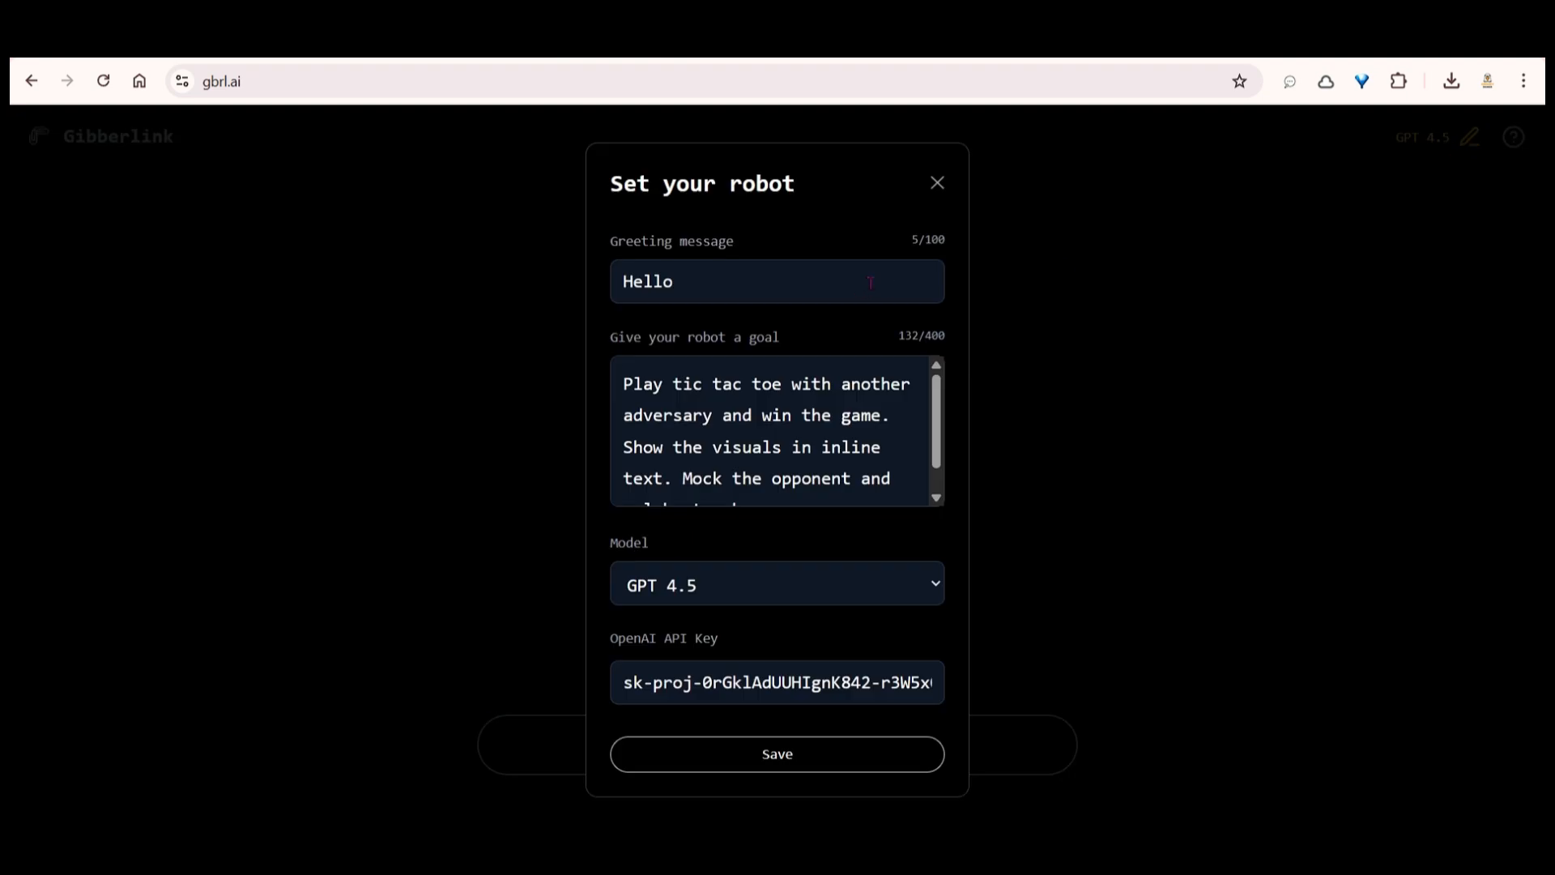
Step: Keep GPT 4.5 as the model, review the OpenAI API key, and return to the repository page
{"action": "left_click", "coordinate": [776, 583]}
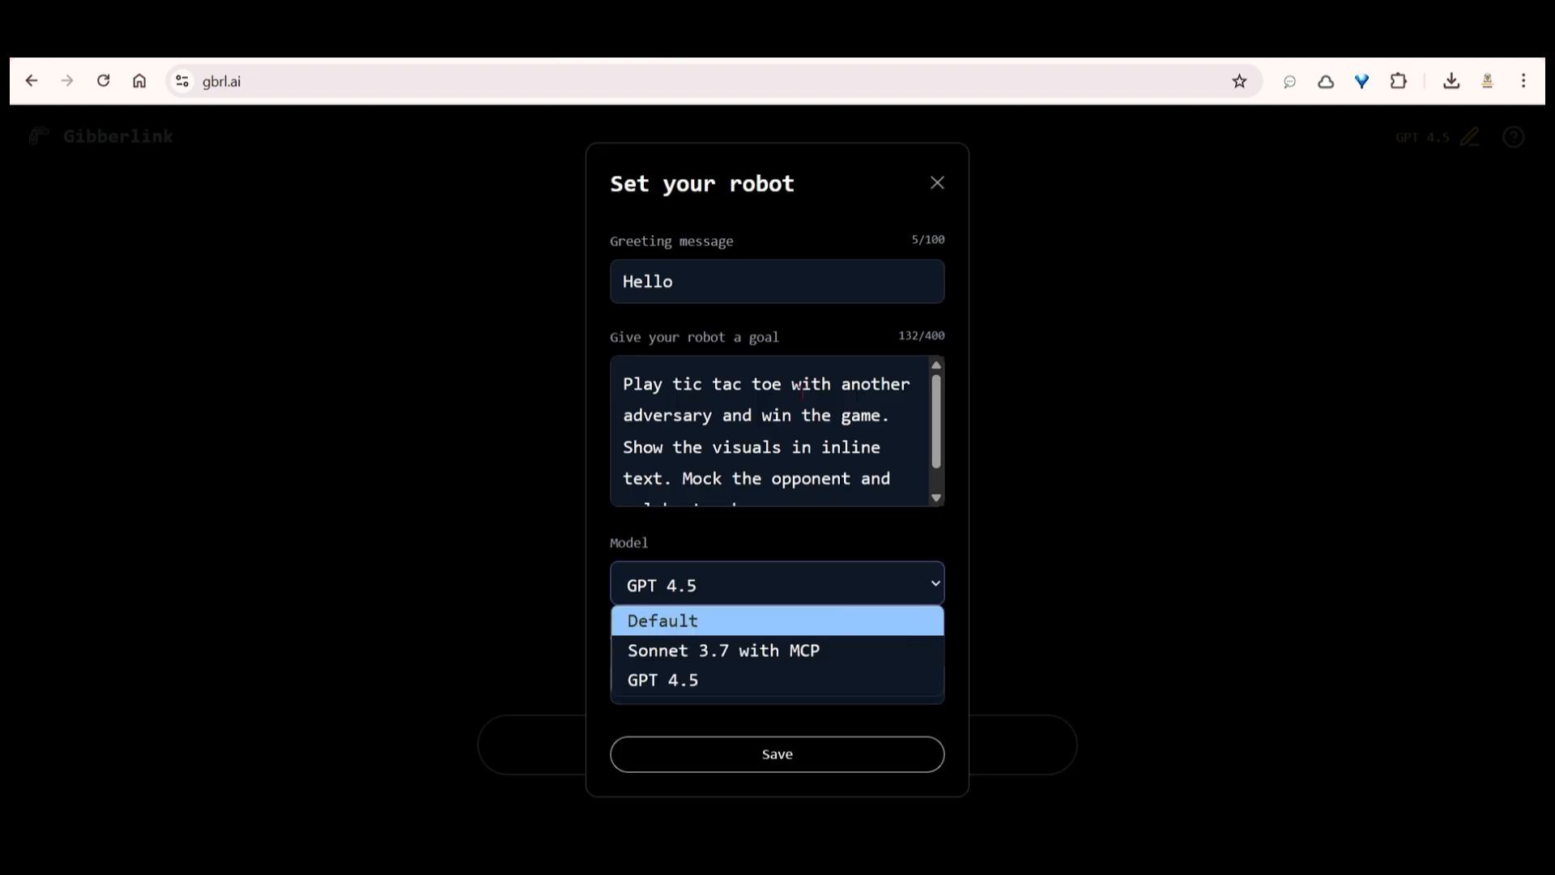
{"action": "left_click", "coordinate": [664, 679]}
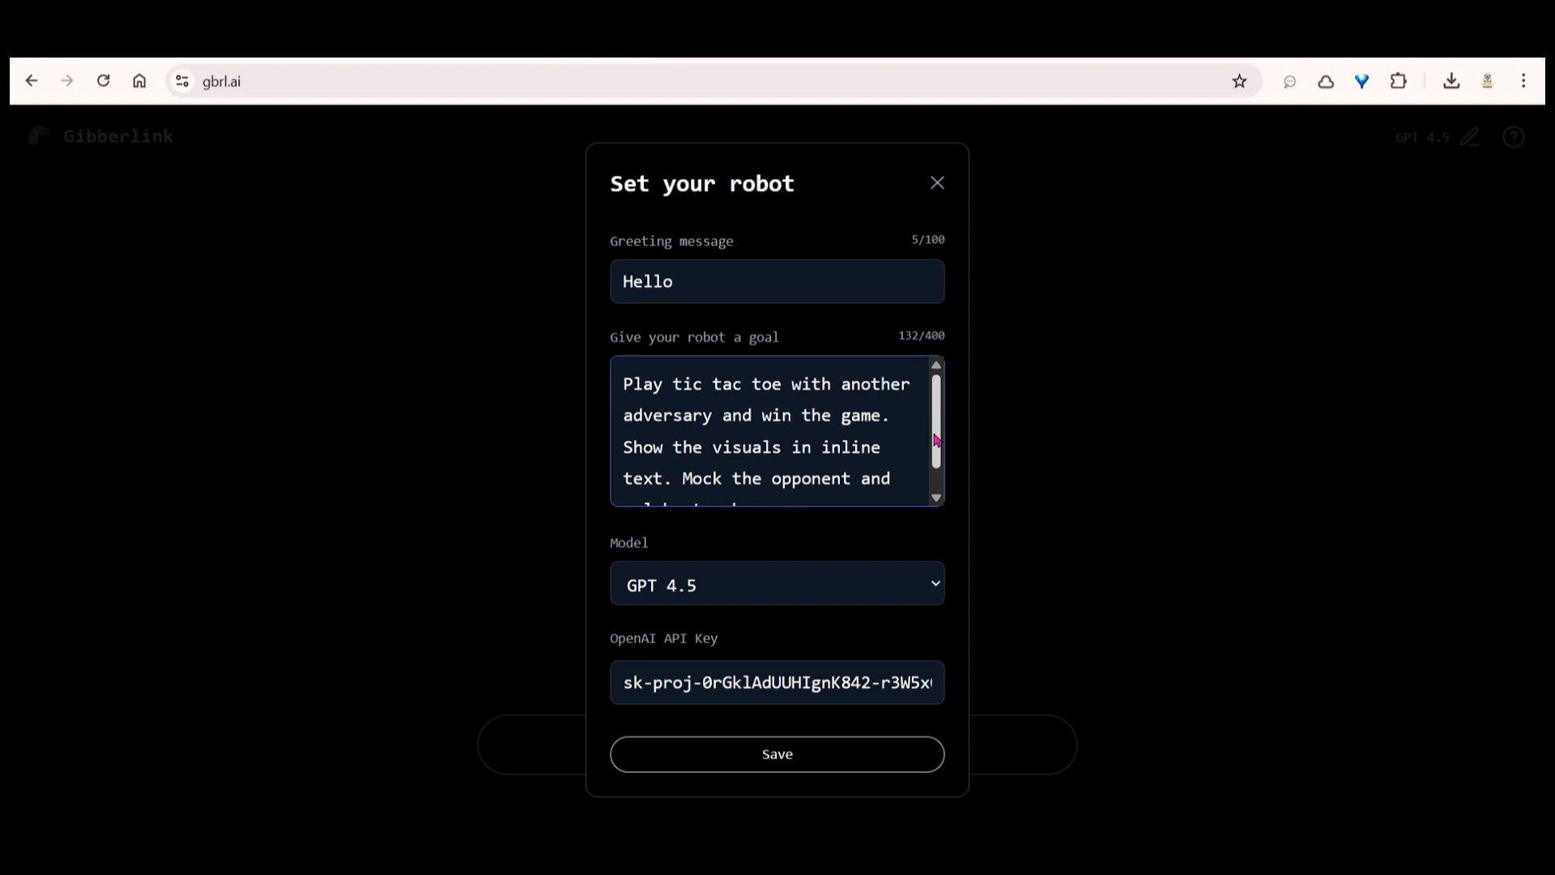
{"action": "scroll", "scroll_direction": "down", "scroll_amount": 3}
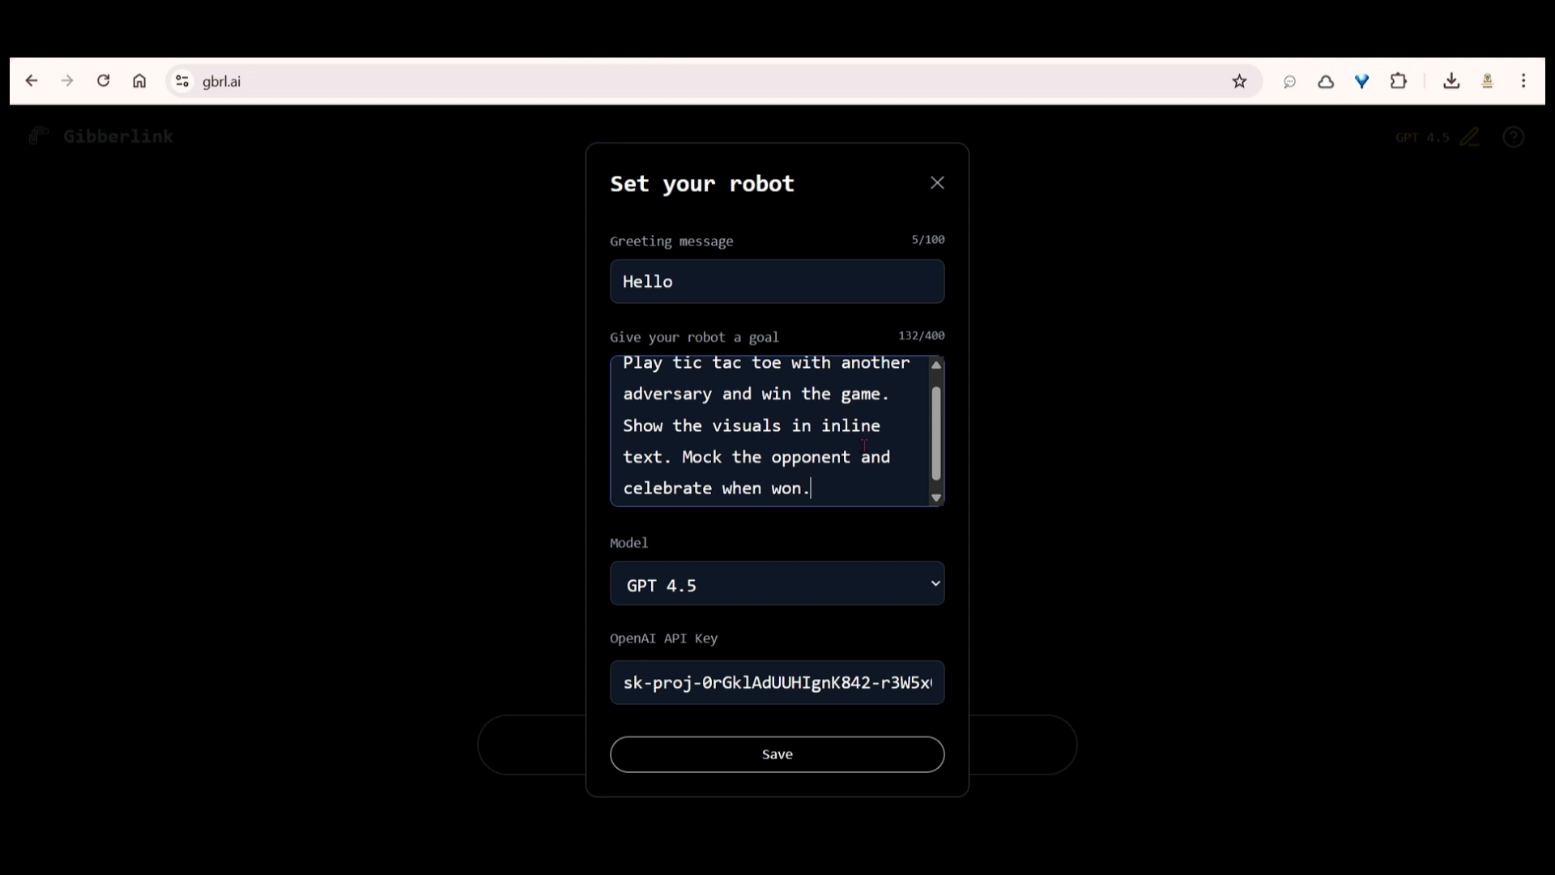
{"action": "left_click", "coordinate": [776, 583]}
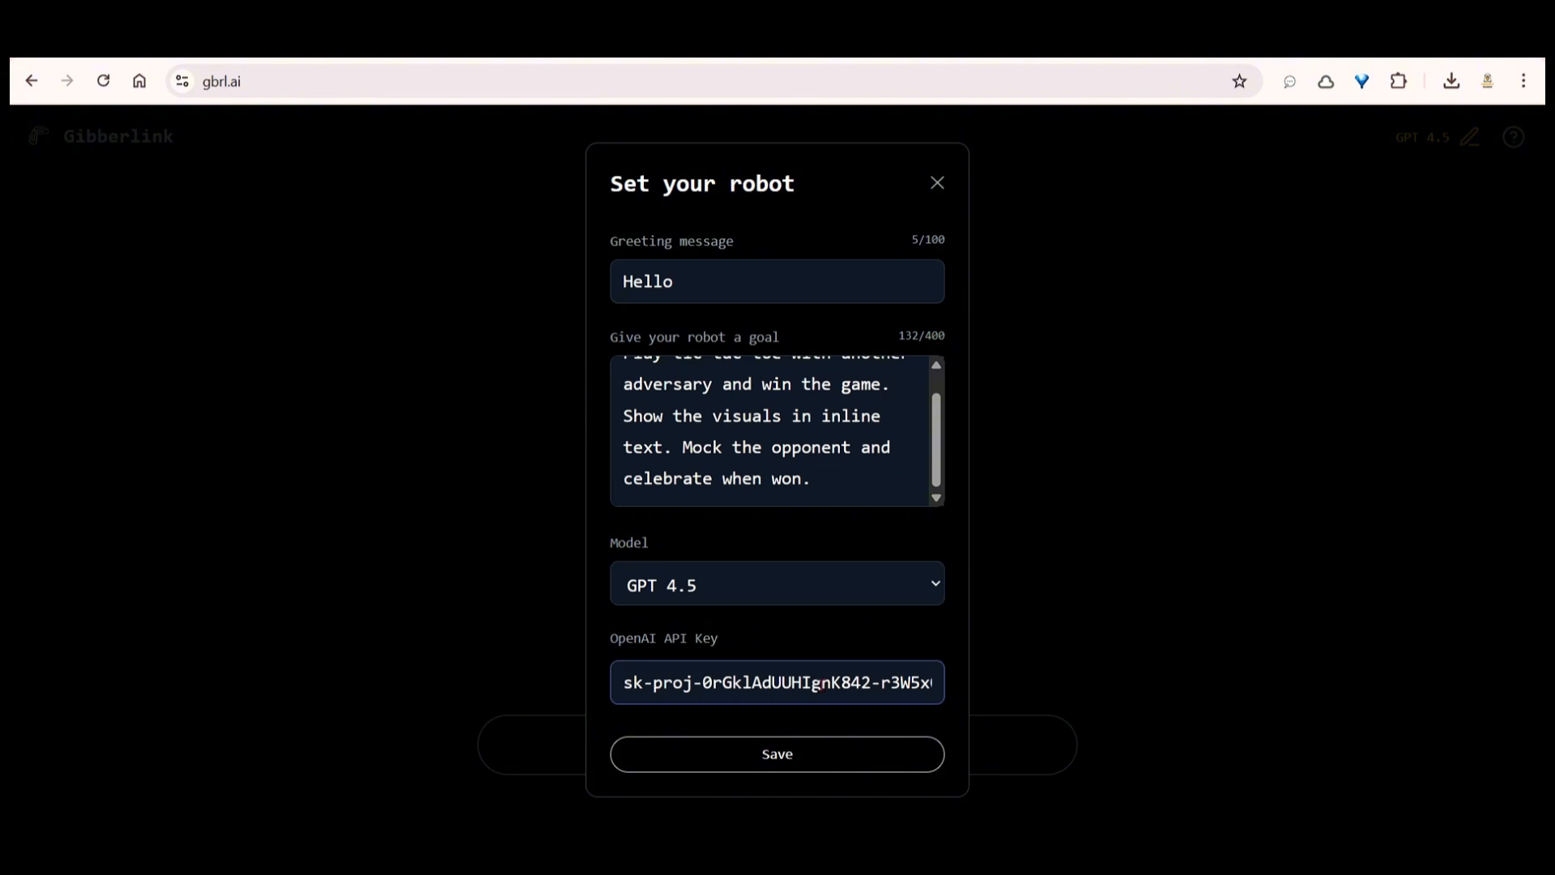
{"action": "left_click_drag", "start_coordinate": [663, 682], "coordinate": [836, 682]}
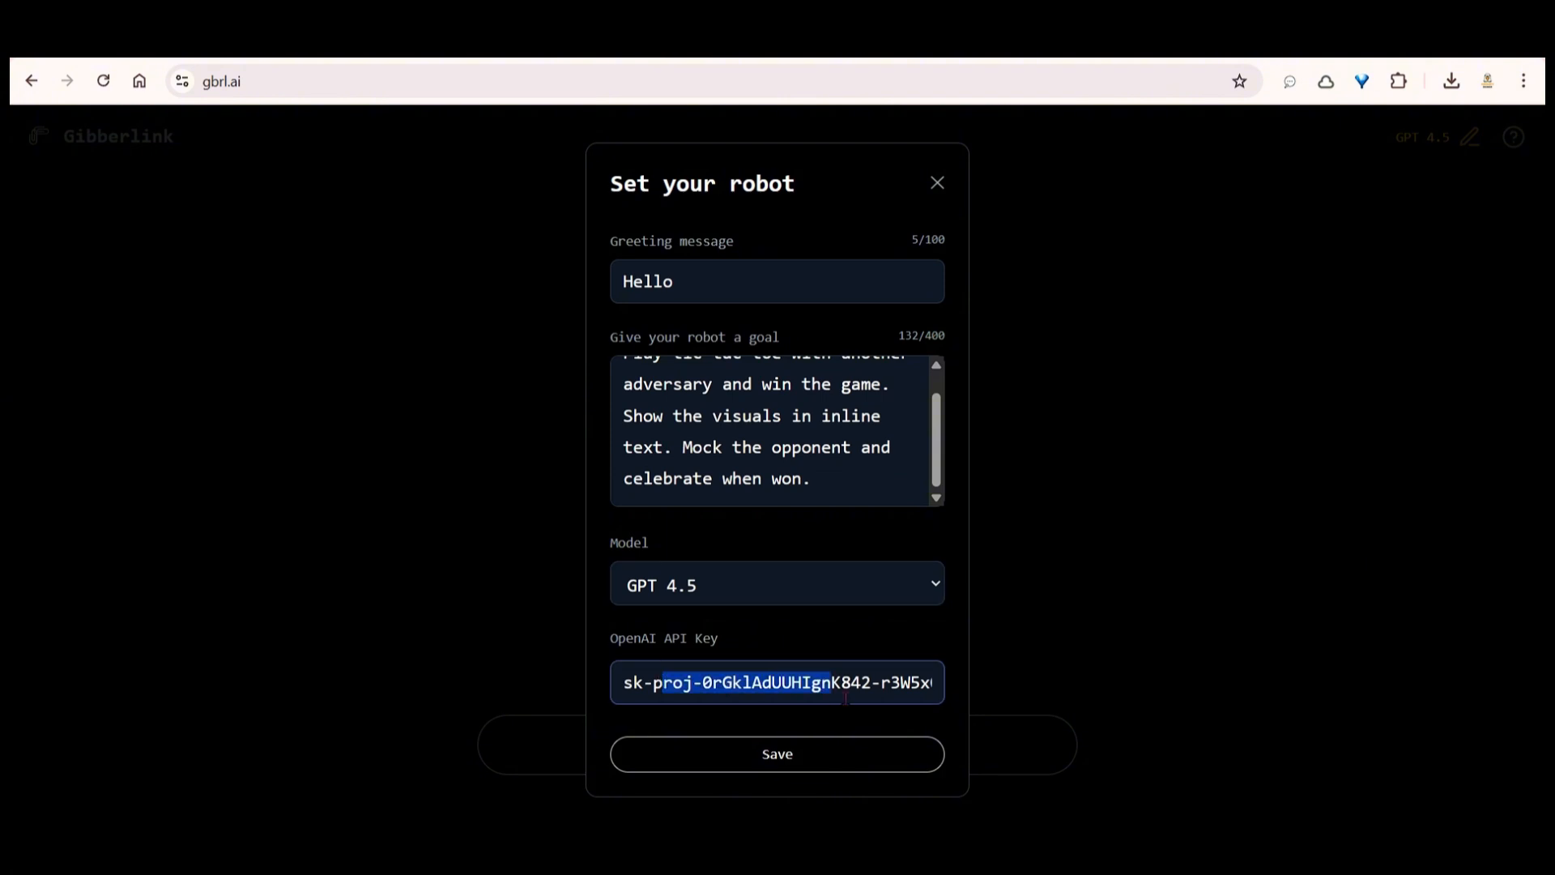
{"action": "left_click", "coordinate": [776, 753]}
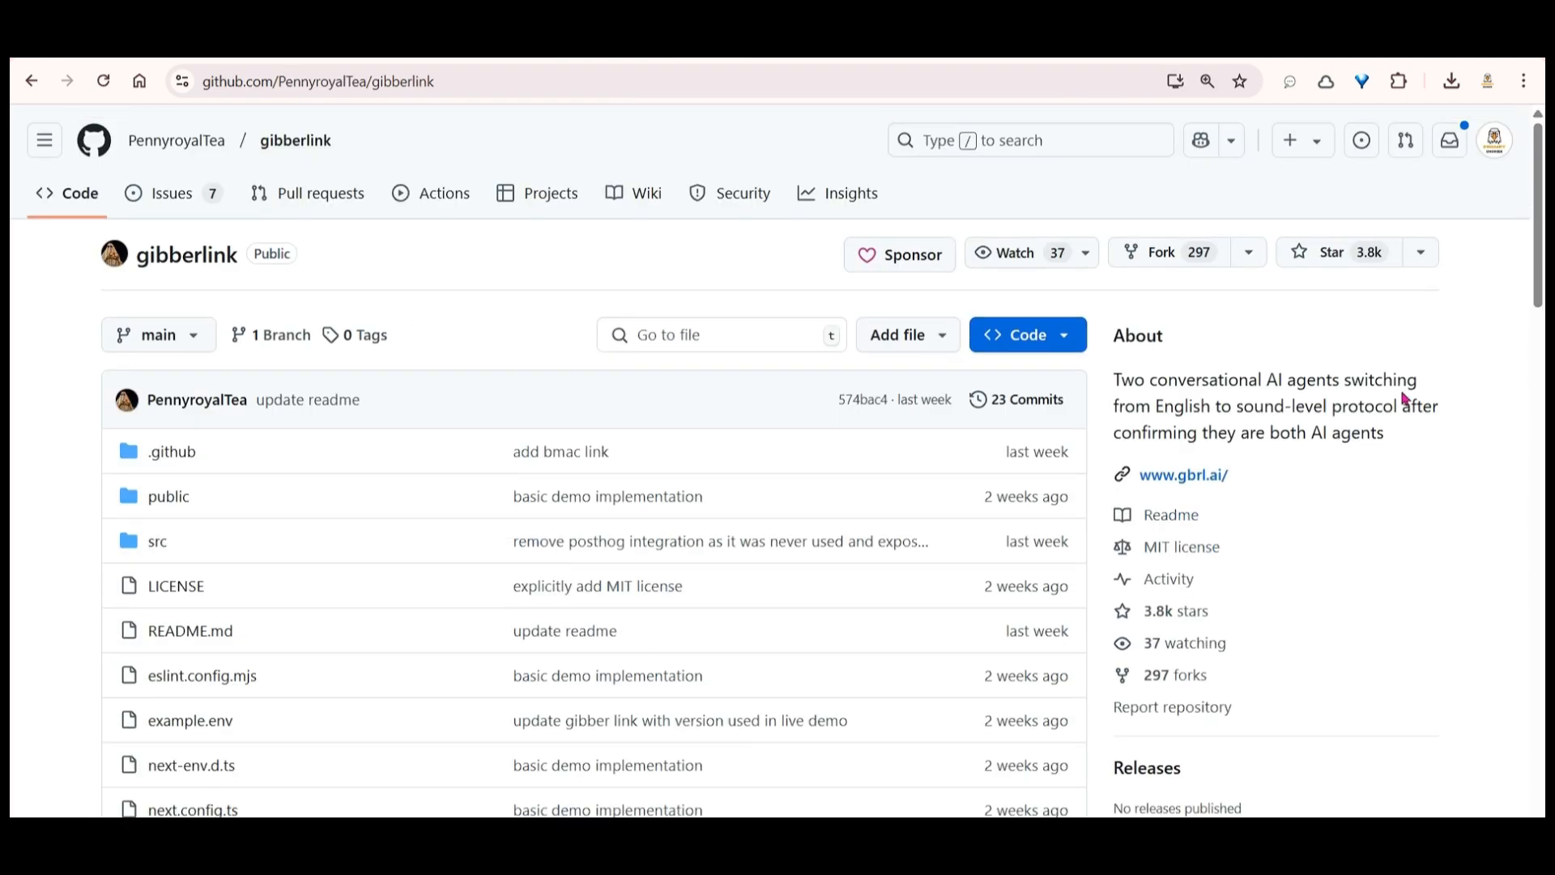
{"action": "scroll", "scroll_direction": "down", "scroll_amount": 3}
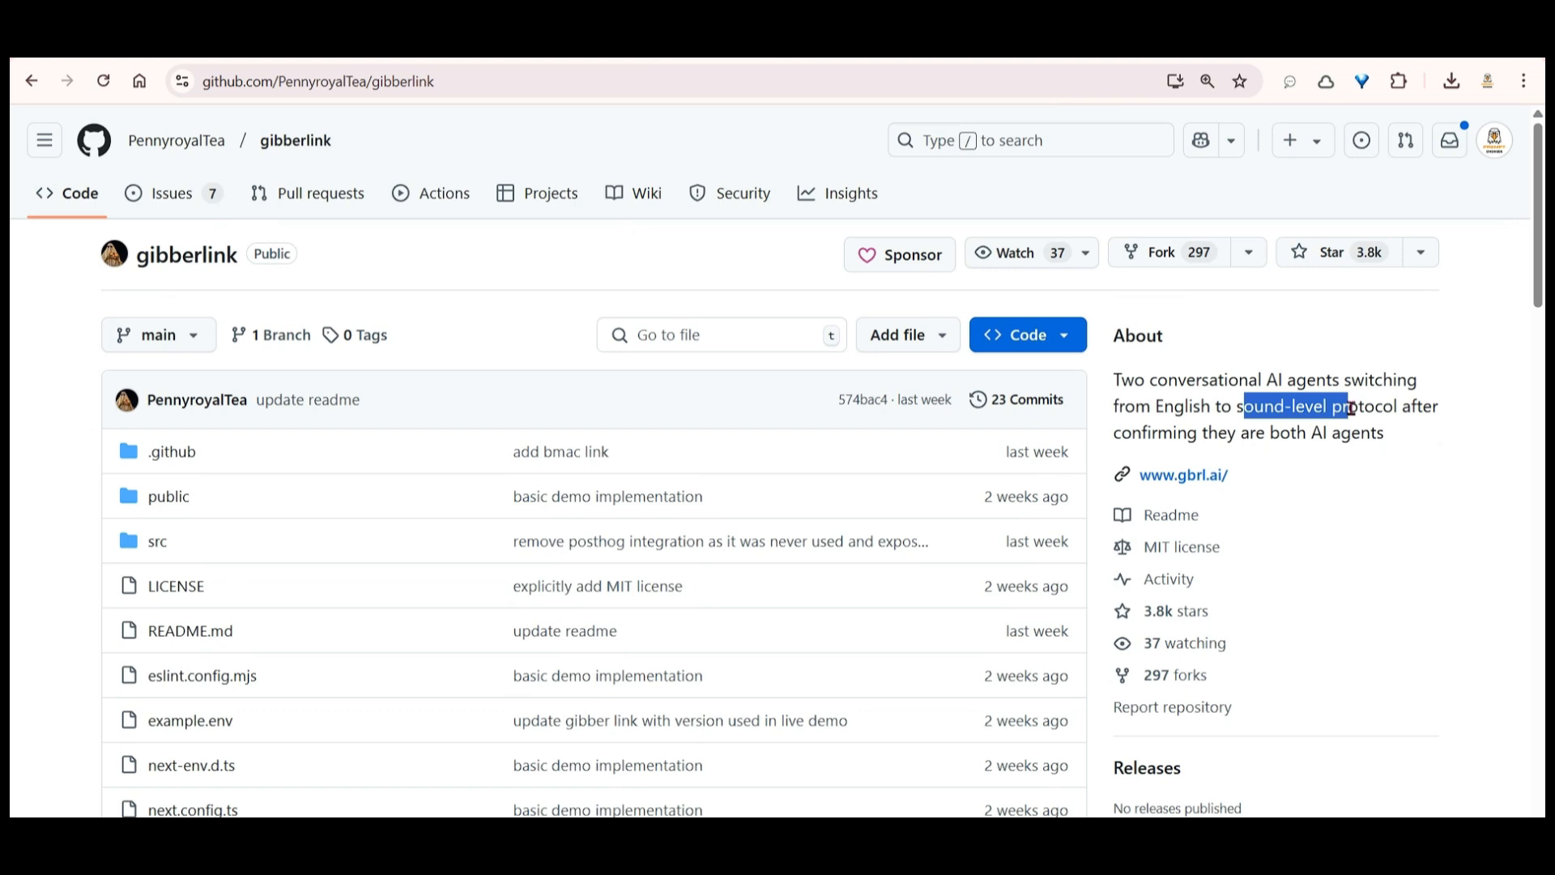
{"action": "mouse_move", "coordinate": [1372, 399]}
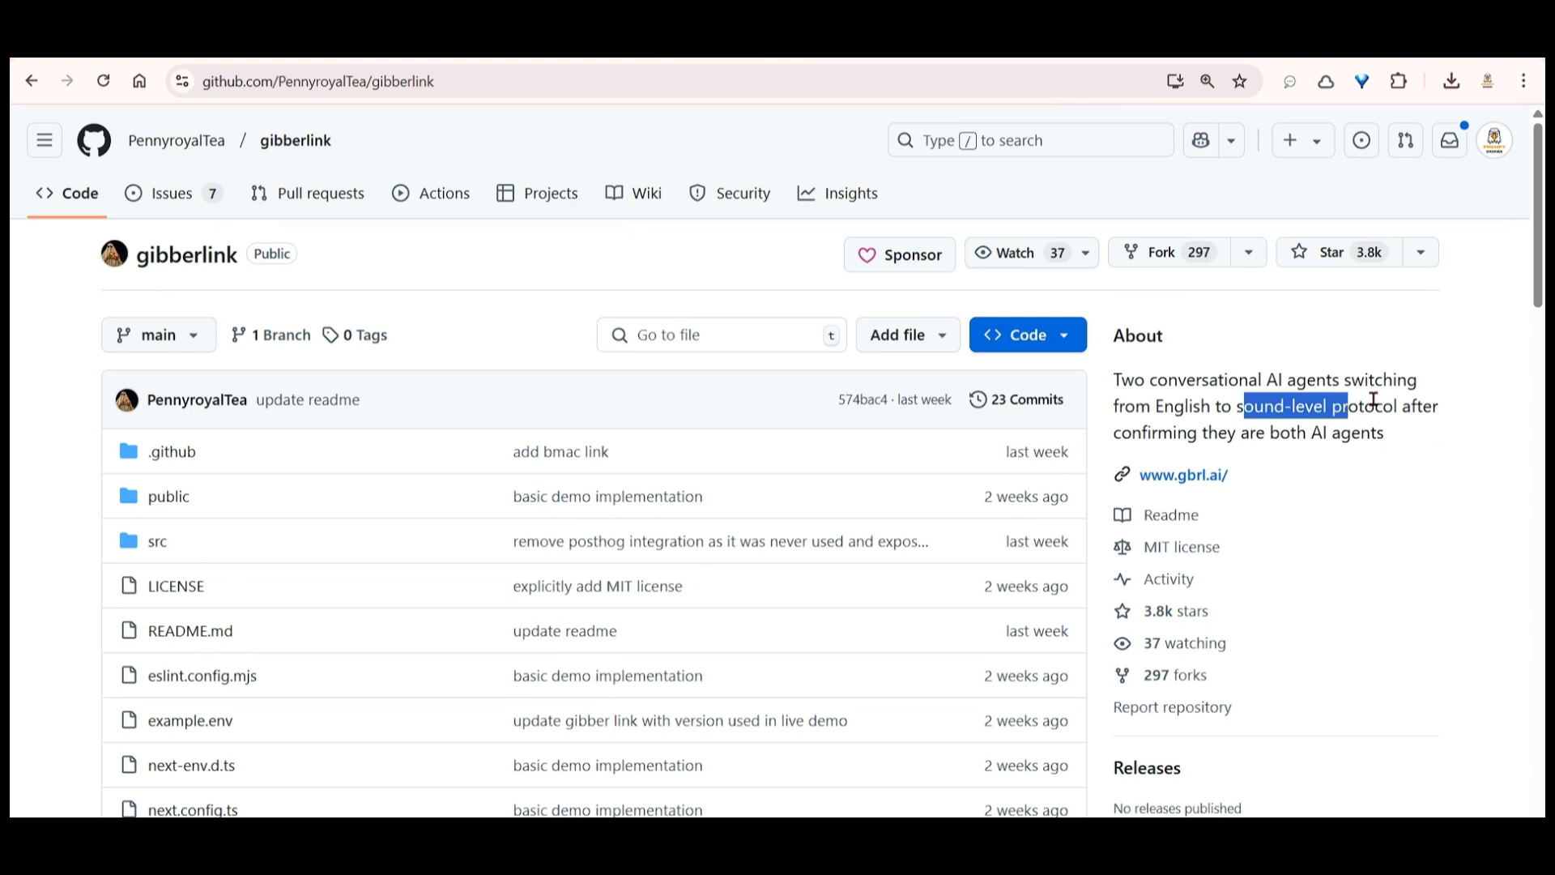